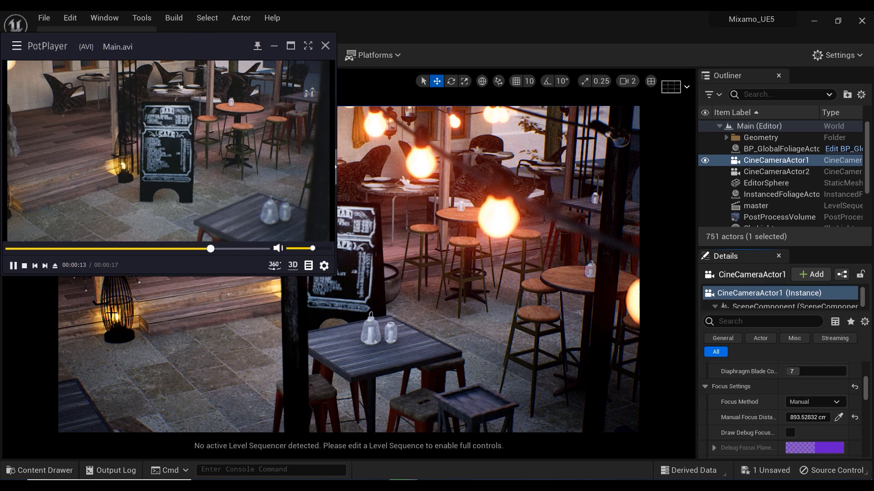
{"action": "mouse_move", "coordinate": [350, 54]}
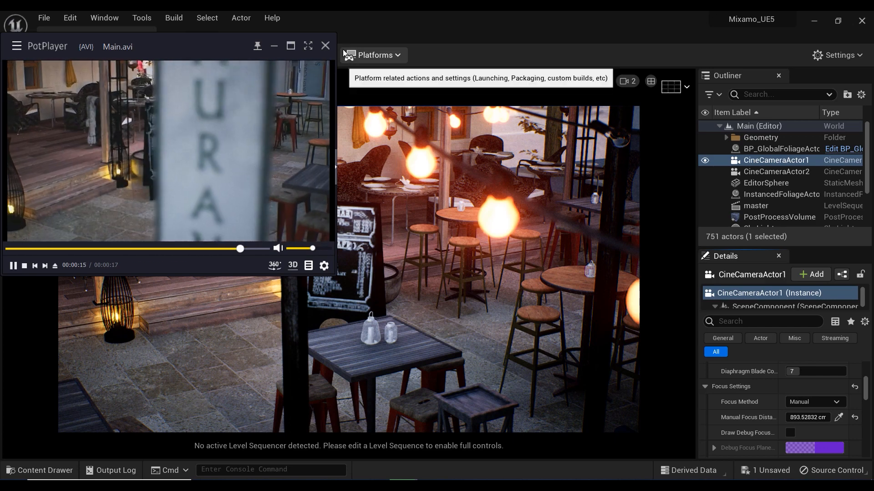
Close the render preview video and check the level's existing cinematic sequences from the Cinematics dropdown
{"action": "left_click", "coordinate": [326, 46]}
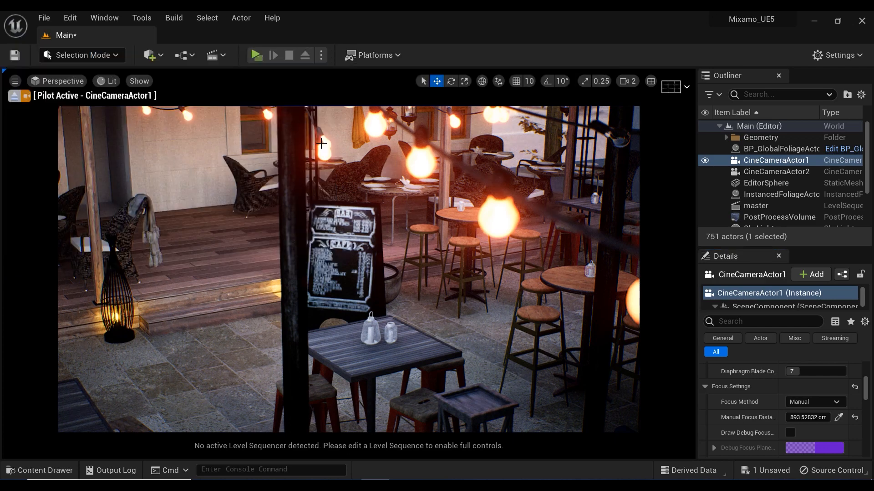
{"action": "left_click", "coordinate": [213, 55]}
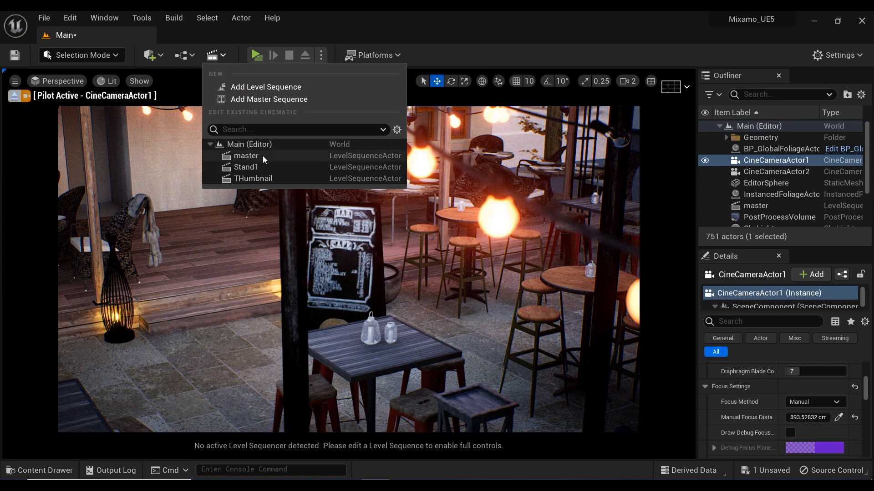
{"action": "left_click", "coordinate": [247, 157]}
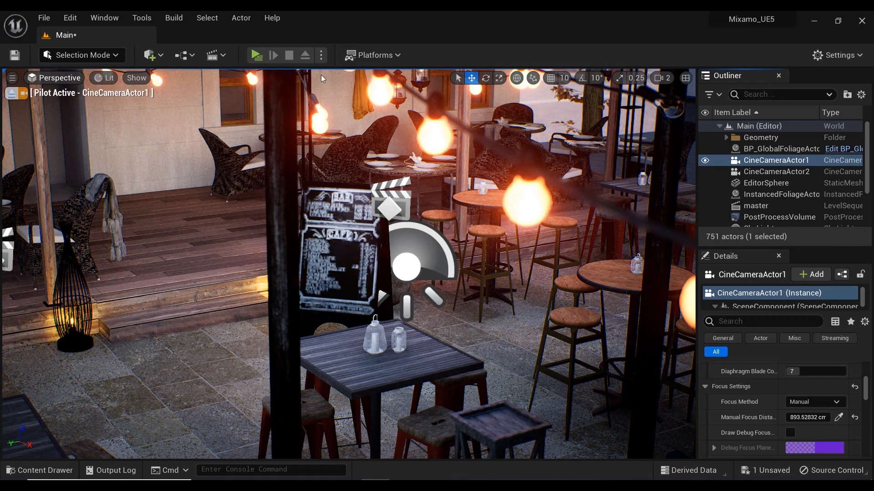
{"action": "left_click", "coordinate": [45, 471]}
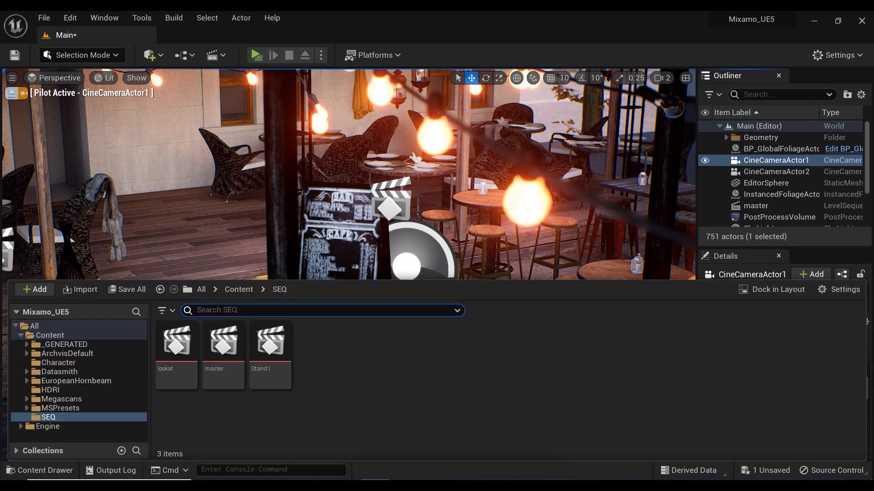
{"action": "mouse_move", "coordinate": [270, 343]}
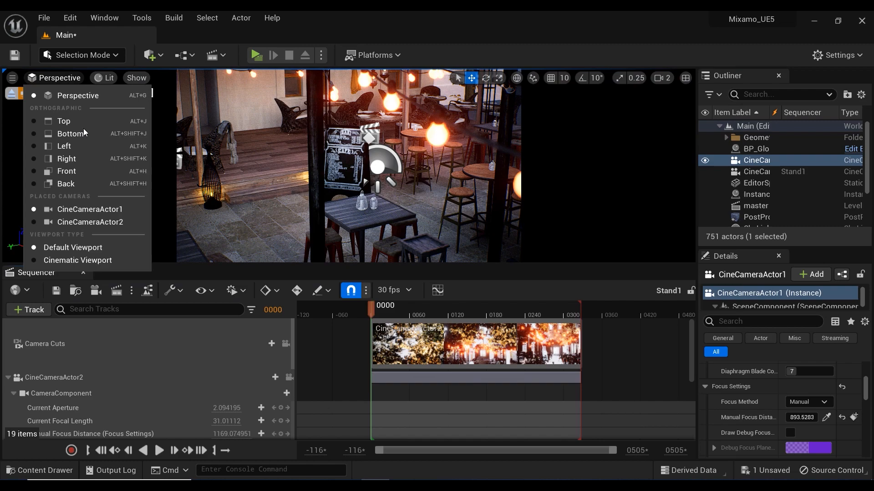
{"action": "left_click", "coordinate": [90, 222]}
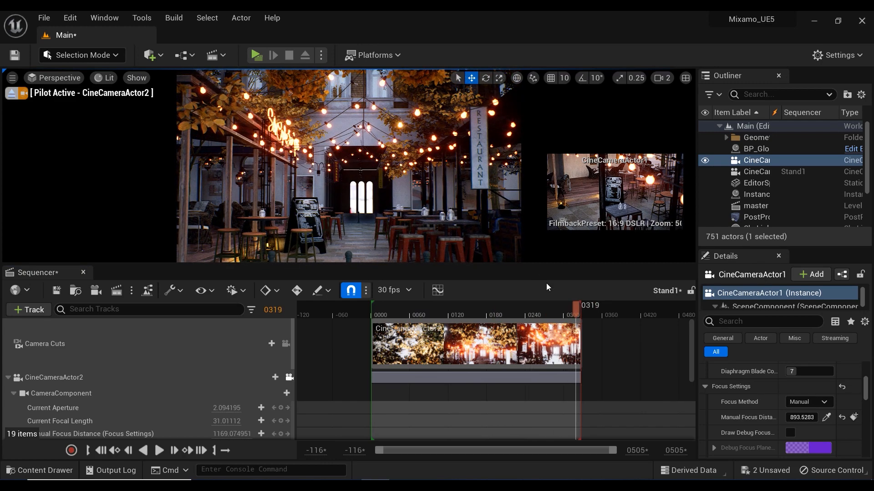
{"action": "left_click_drag", "start_coordinate": [580, 306], "coordinate": [470, 305]}
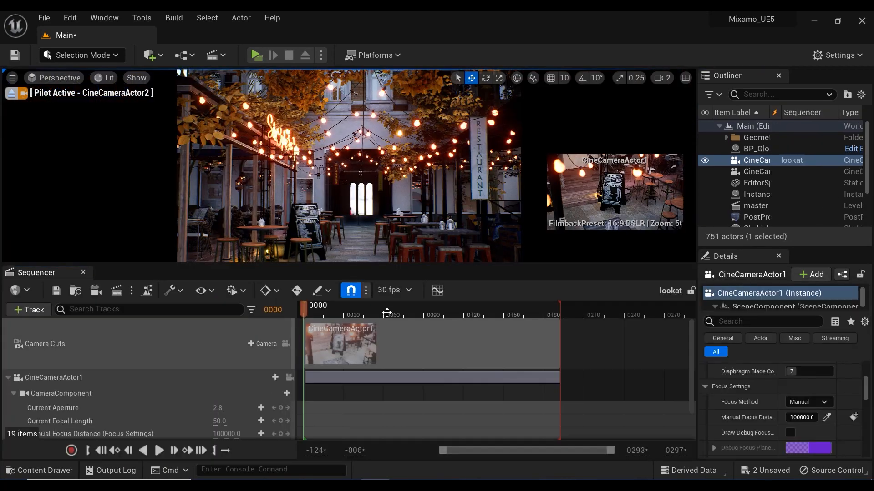
{"action": "left_click", "coordinate": [54, 77]}
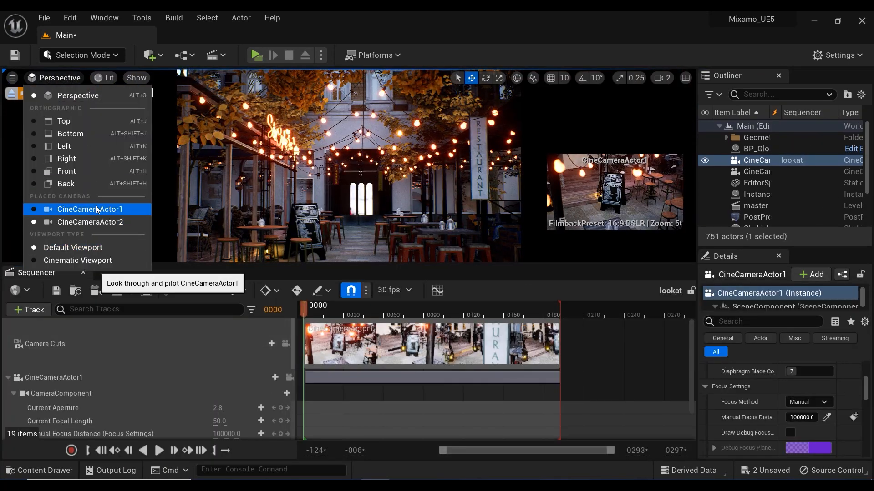
{"action": "left_click", "coordinate": [90, 209]}
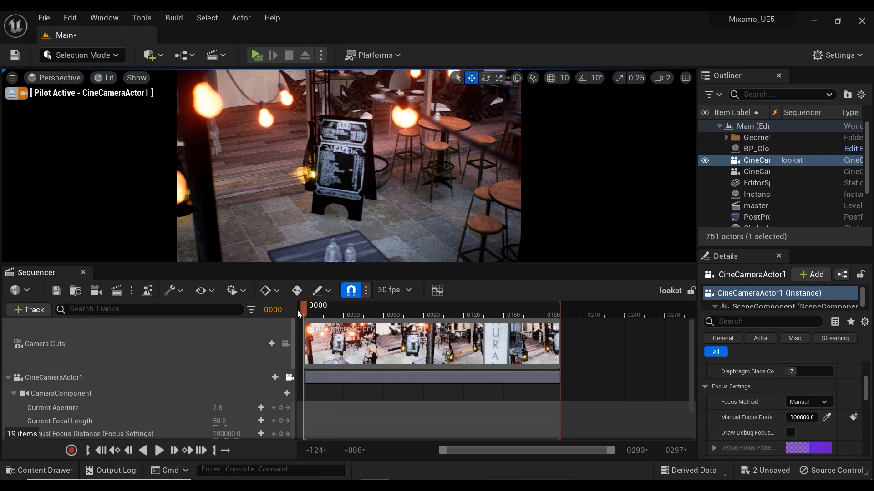
{"action": "left_click", "coordinate": [159, 451]}
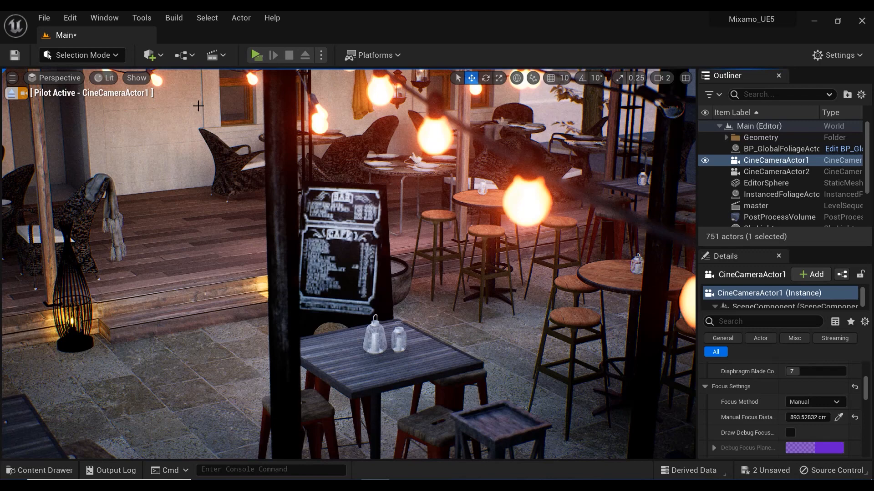
Add a new level sequence named Master in /Game/SEQ and save it, opening it in Sequencer
{"action": "left_click", "coordinate": [216, 54]}
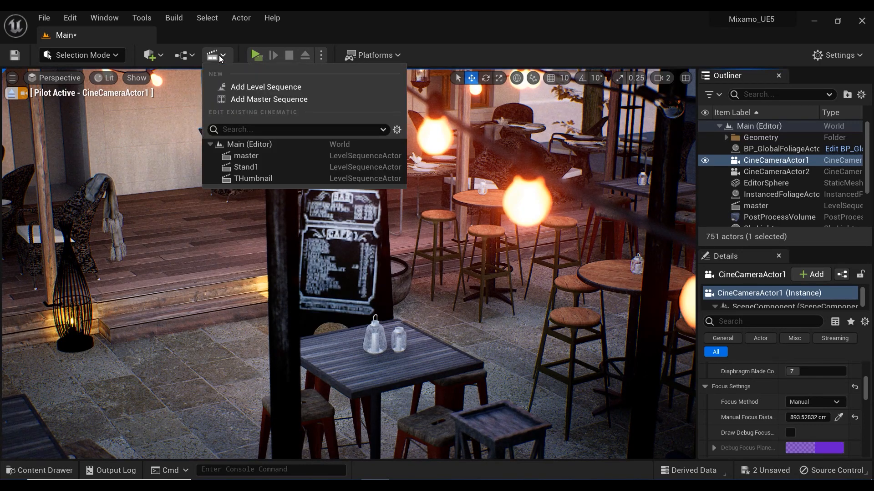
{"action": "mouse_move", "coordinate": [265, 87]}
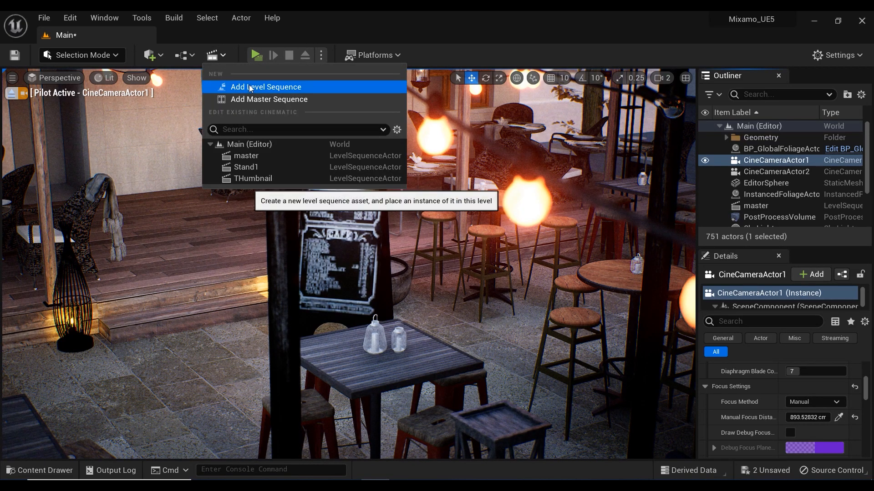
{"action": "left_click", "coordinate": [266, 88]}
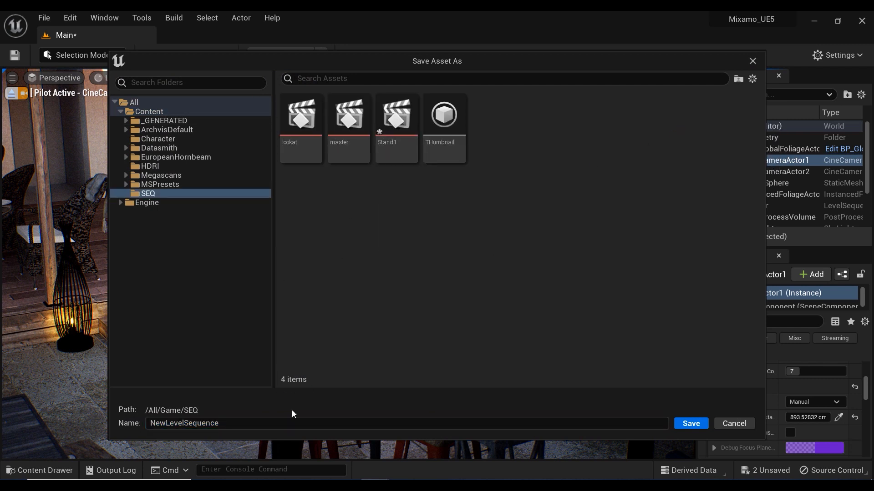
{"action": "type", "text": "M"}
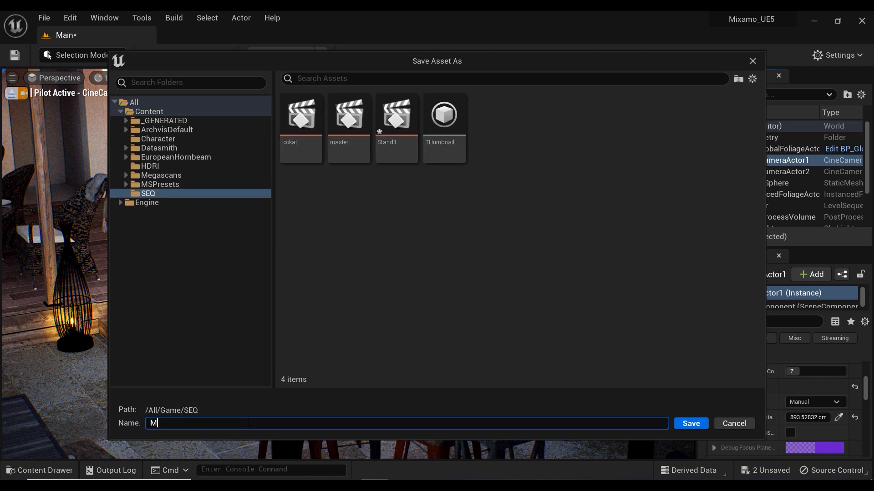
{"action": "type", "text": "aster"}
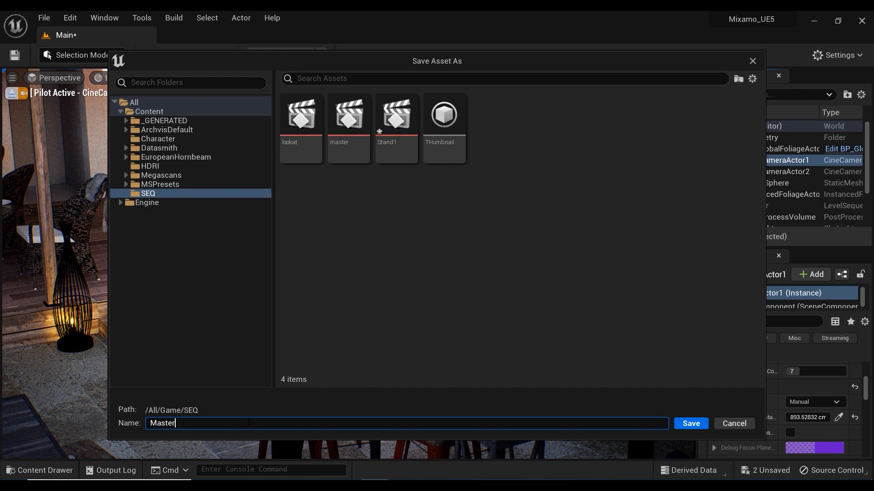
{"action": "left_click", "coordinate": [689, 423]}
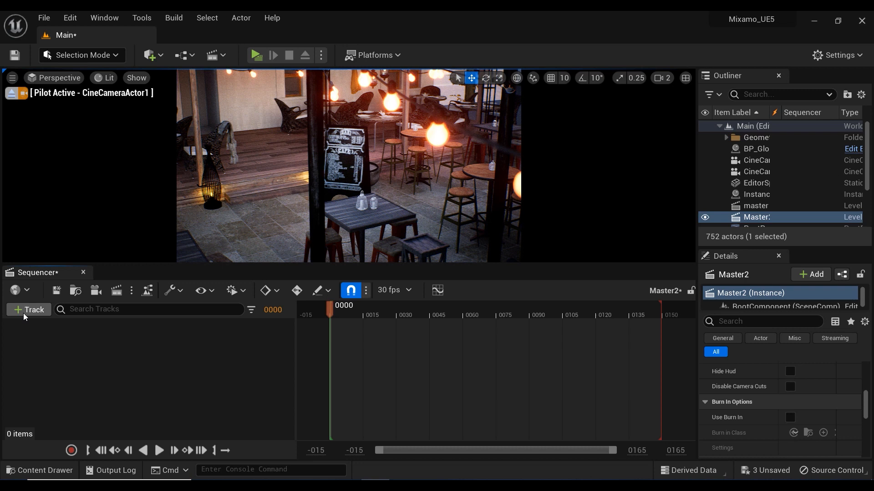
Add a Shots track to Master2 and insert the Stand1 sequence as its first shot
{"action": "left_click", "coordinate": [28, 310]}
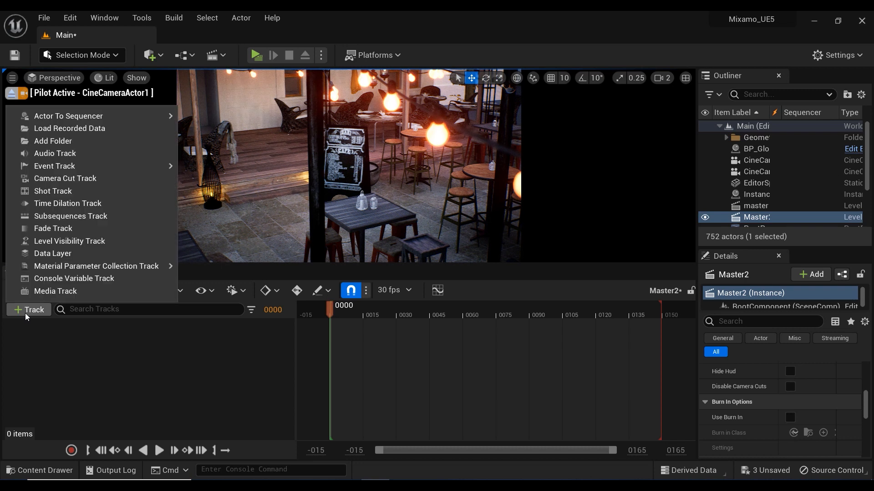
{"action": "mouse_move", "coordinate": [52, 191]}
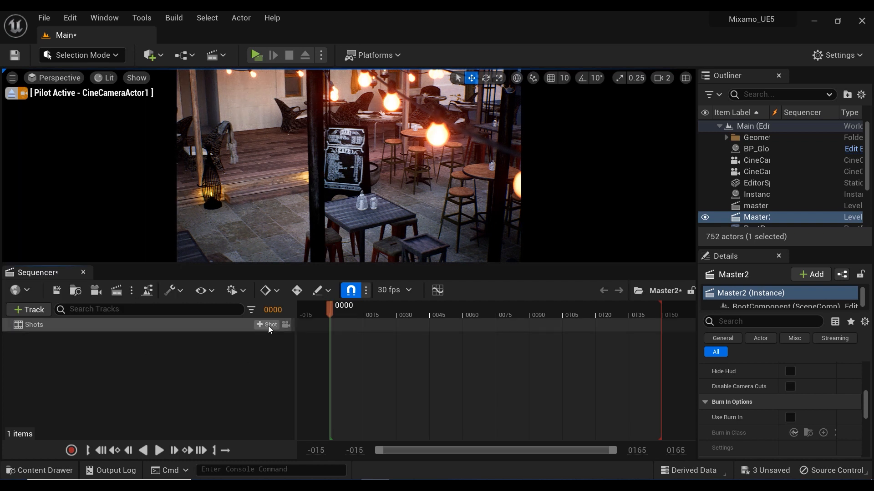
{"action": "left_click", "coordinate": [267, 325]}
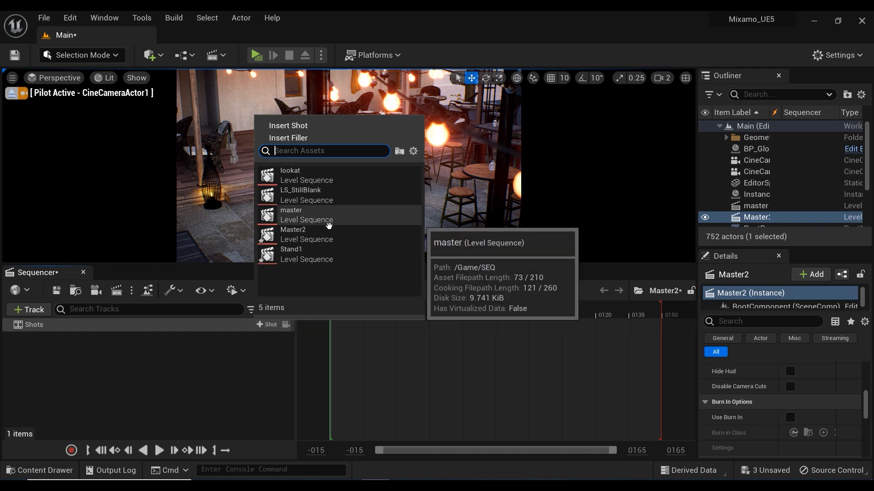
{"action": "mouse_move", "coordinate": [326, 259]}
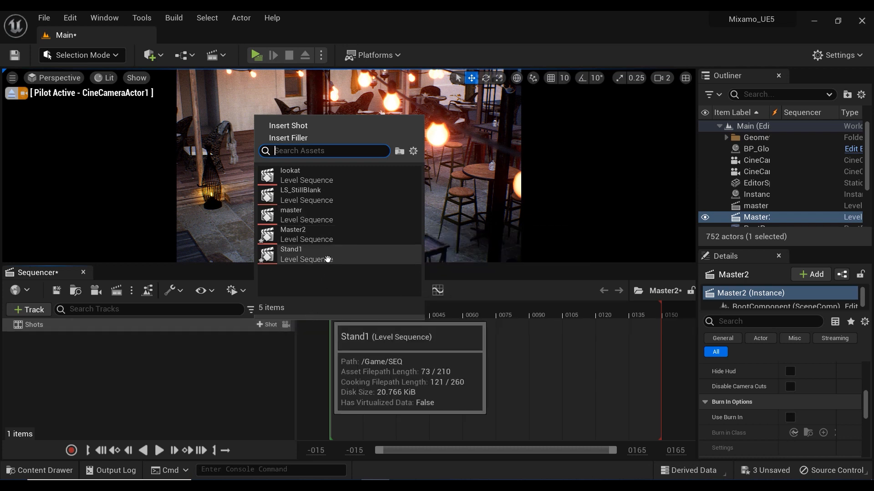
{"action": "left_click", "coordinate": [291, 250]}
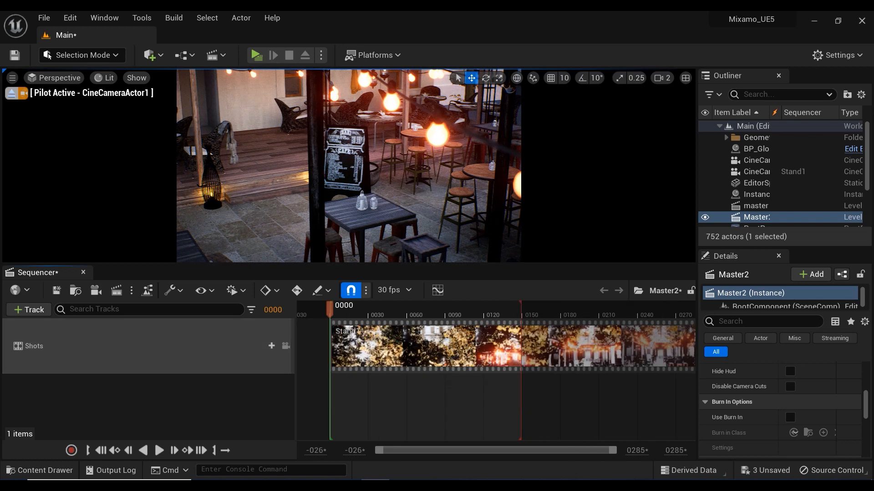
Pilot CineCameraActor2 and move the playhead to the end of the Stand1 shot
{"action": "left_click", "coordinate": [56, 77]}
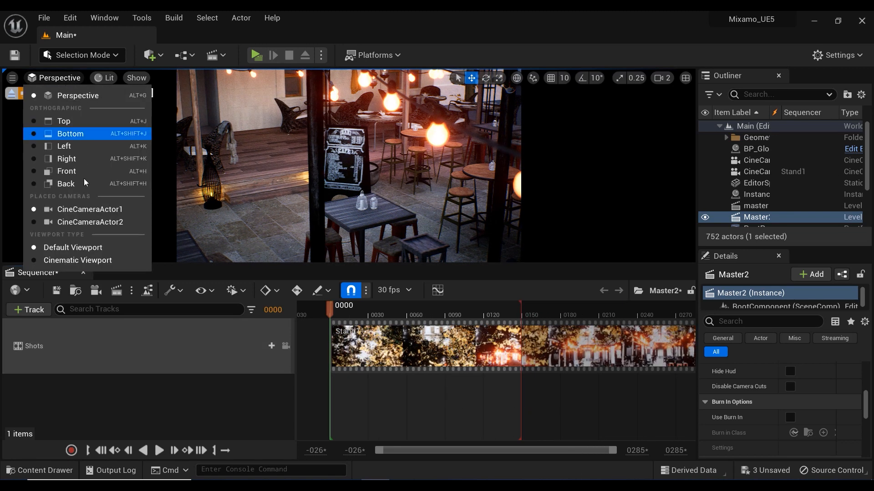
{"action": "left_click", "coordinate": [90, 222]}
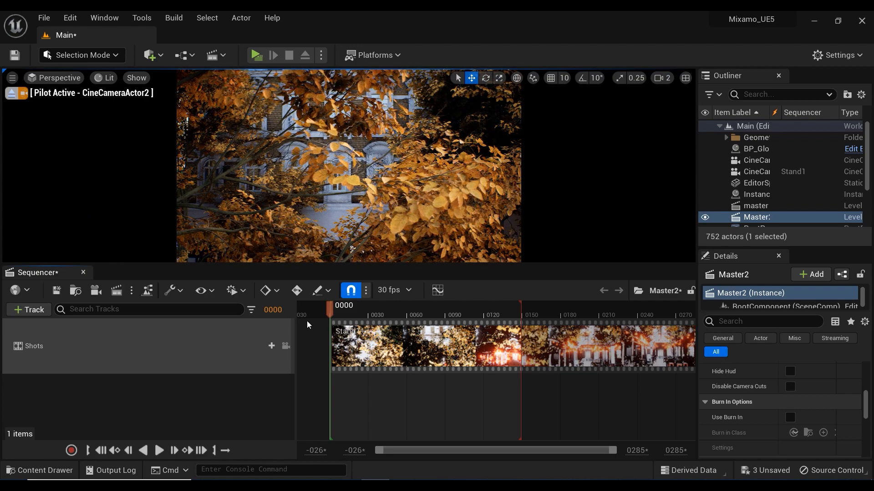
{"action": "left_click", "coordinate": [159, 453]}
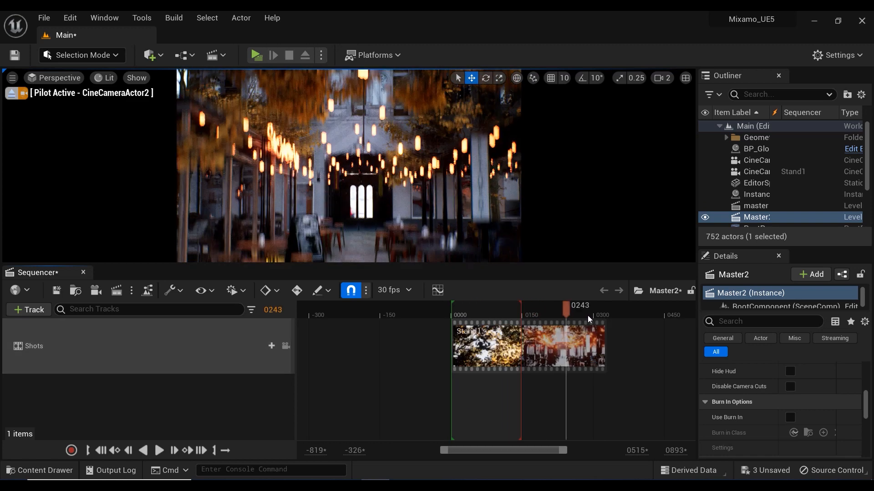
{"action": "left_click_drag", "start_coordinate": [567, 311], "coordinate": [623, 311]}
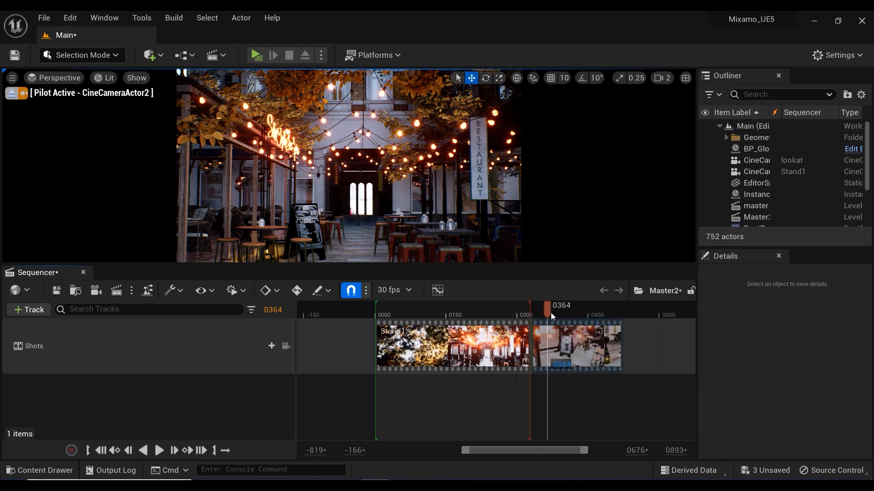
Move the lookat shot onto its own row after Stand1 and extend playback to its end
{"action": "left_click_drag", "start_coordinate": [551, 306], "coordinate": [521, 306]}
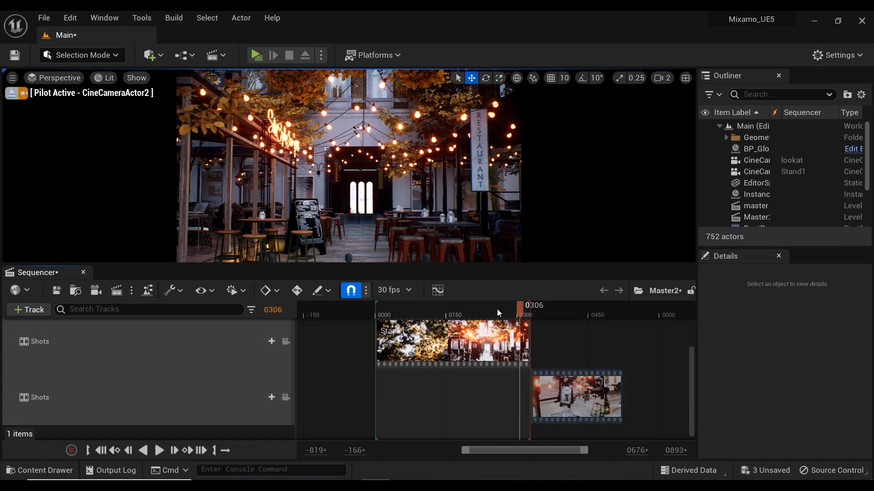
{"action": "left_click_drag", "start_coordinate": [524, 308], "coordinate": [507, 307]}
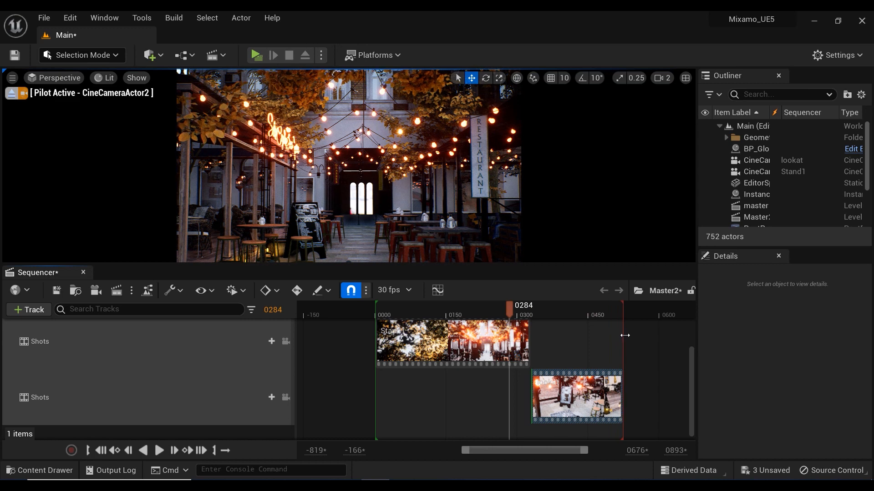
{"action": "left_click", "coordinate": [160, 452]}
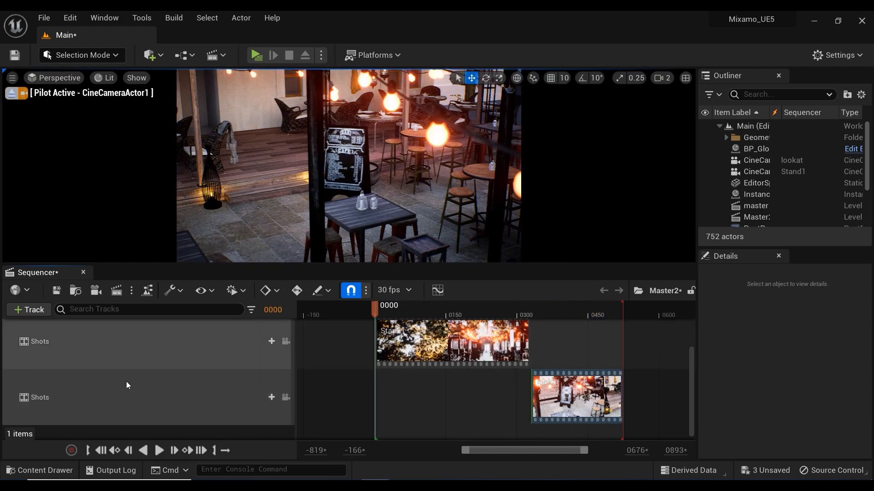
Add a Fade track keyed 1.0 at frame 0 and 0.0 near frame 30 for a fade-in from black
{"action": "left_click", "coordinate": [28, 310]}
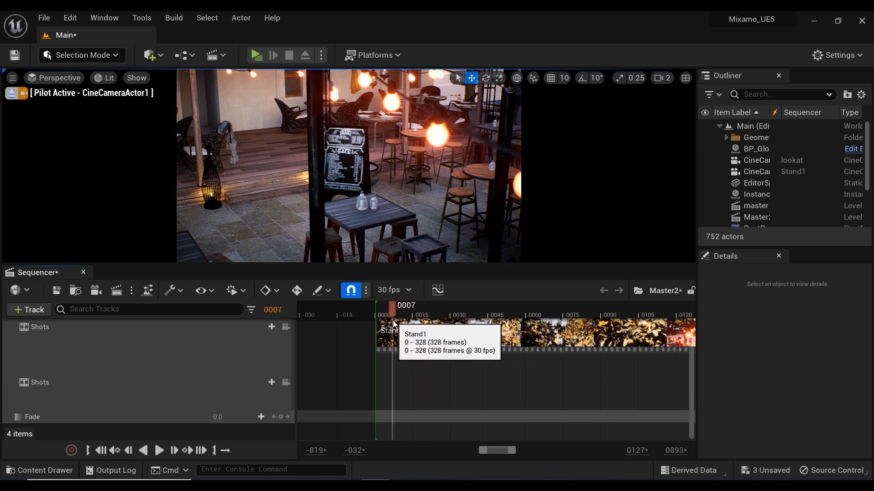
{"action": "left_click_drag", "start_coordinate": [391, 305], "coordinate": [377, 306]}
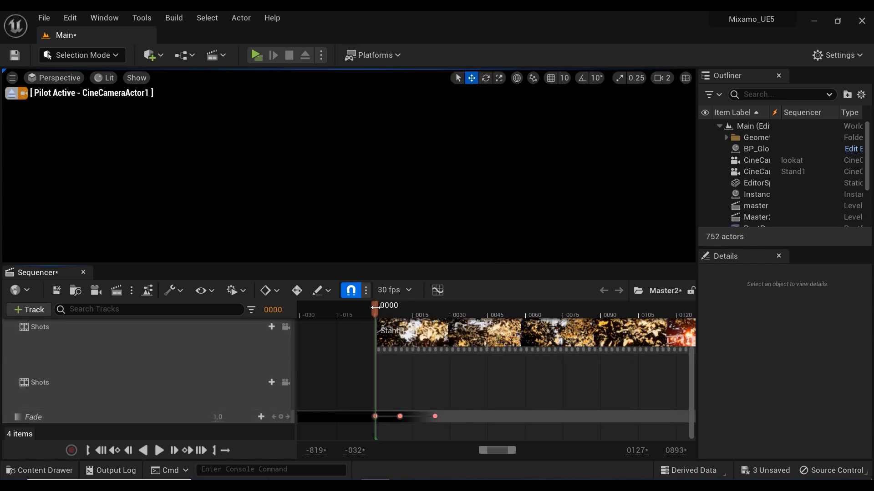
{"action": "left_click_drag", "start_coordinate": [375, 308], "coordinate": [404, 308]}
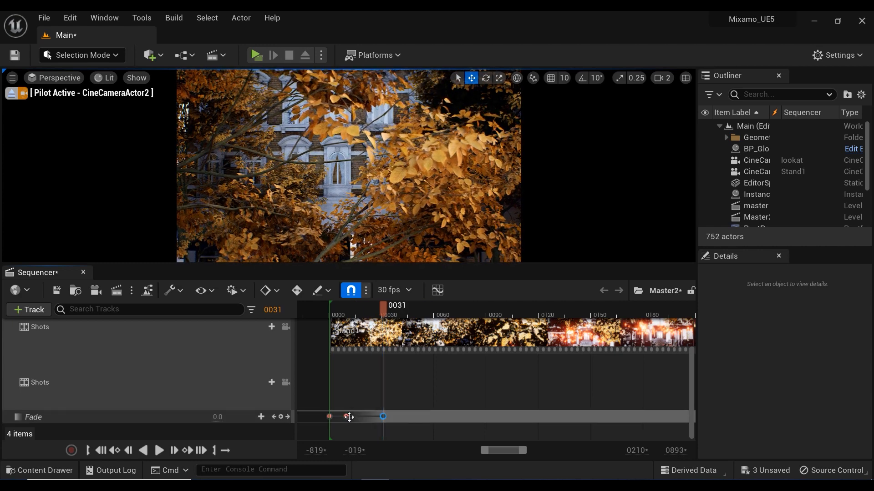
{"action": "left_click_drag", "start_coordinate": [383, 417], "coordinate": [358, 416]}
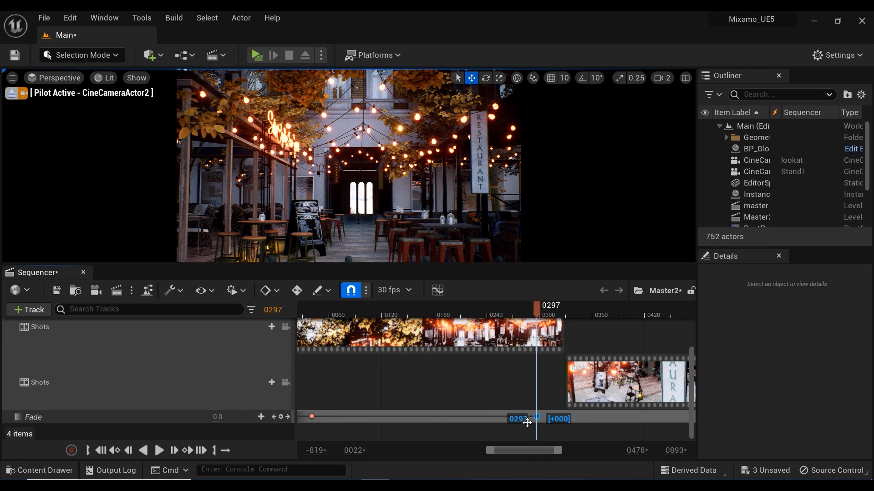
Key the Fade track 0/1/0 around the cut so Stand1 dips to black and lookat fades up
{"action": "left_click_drag", "start_coordinate": [527, 418], "coordinate": [537, 418]}
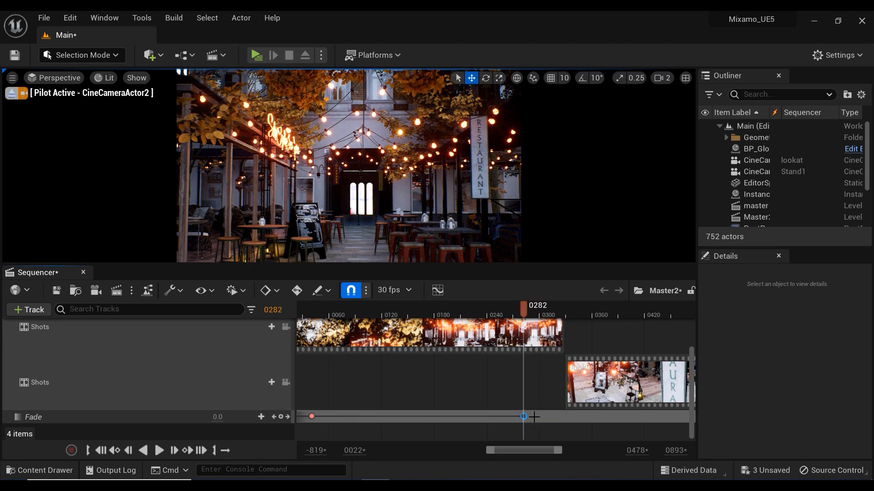
{"action": "left_click_drag", "start_coordinate": [522, 306], "coordinate": [540, 306]}
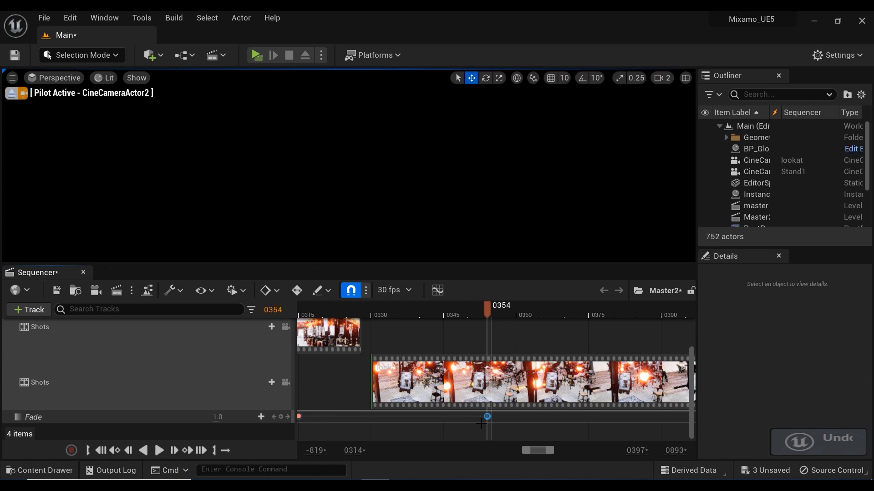
{"action": "left_click_drag", "start_coordinate": [486, 416], "coordinate": [443, 416]}
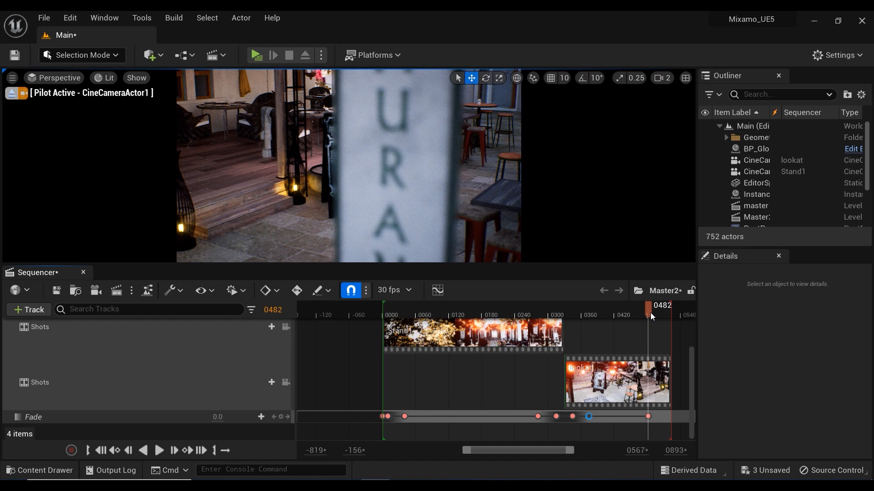
Key the Fade track to 1.0 at the last frame and scrub to confirm it ends fully black
{"action": "left_click_drag", "start_coordinate": [646, 309], "coordinate": [674, 310]}
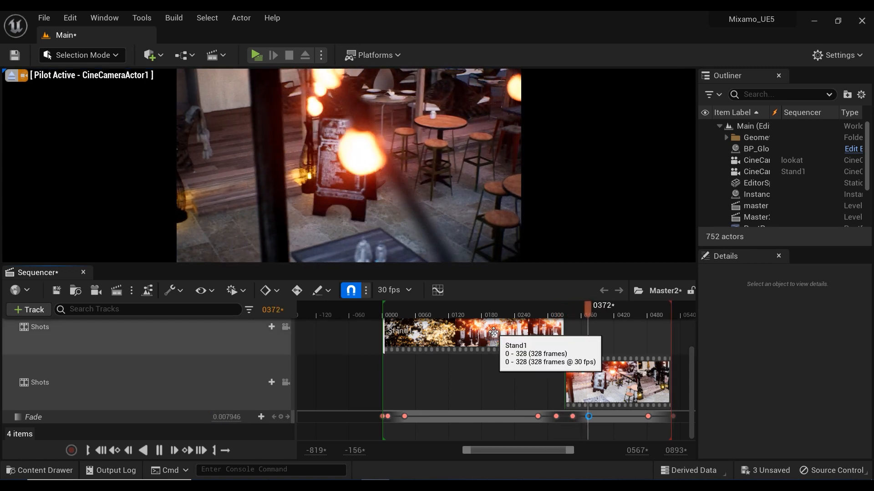
{"action": "left_click_drag", "start_coordinate": [589, 306], "coordinate": [622, 306]}
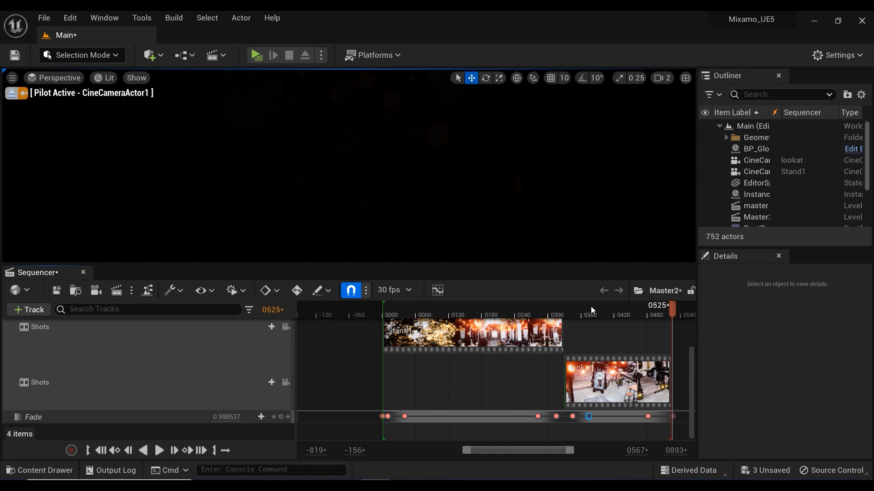
{"action": "left_click_drag", "start_coordinate": [512, 450], "coordinate": [525, 455]}
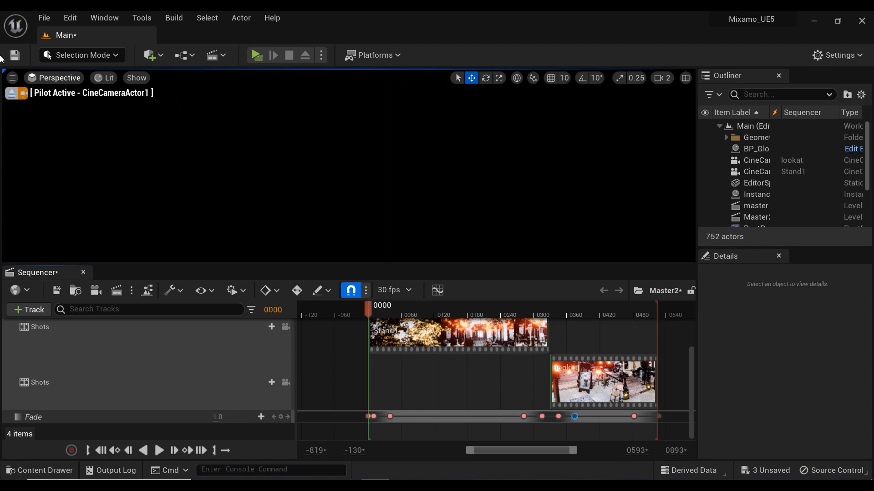
Pilot CineCameraActor2 and play Master2 through to preview the fade transitions
{"action": "left_click", "coordinate": [56, 77]}
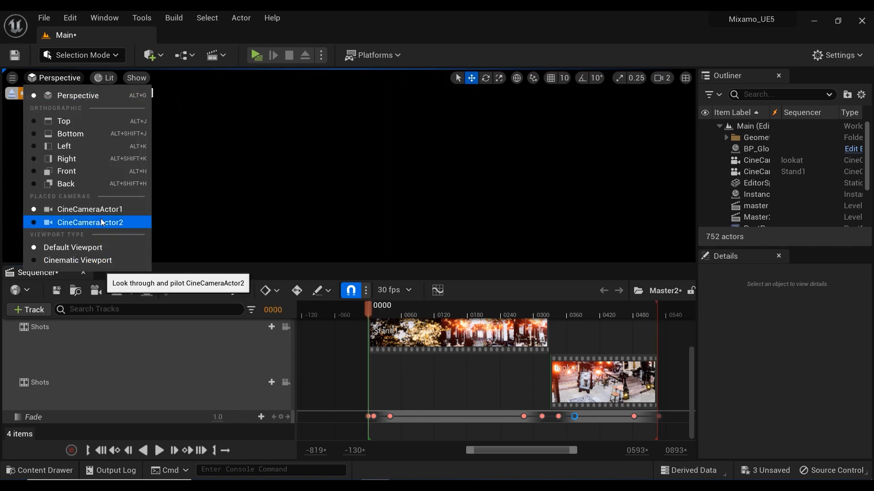
{"action": "left_click", "coordinate": [90, 223]}
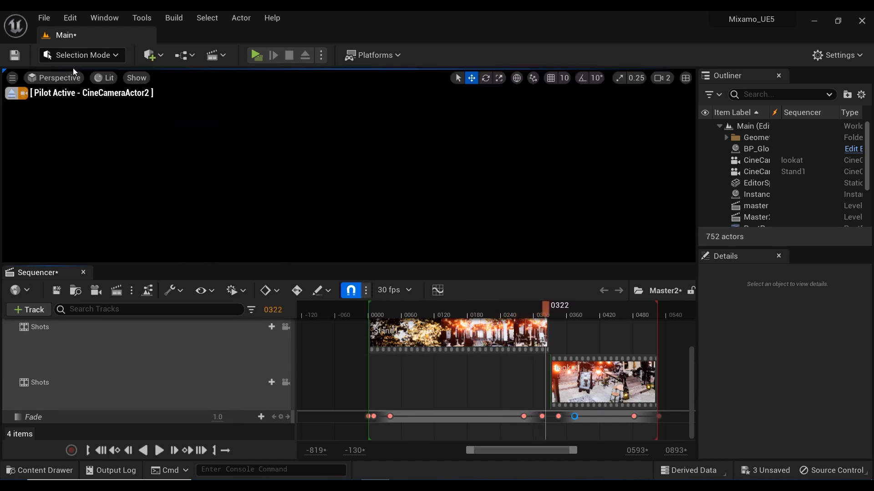
{"action": "left_click", "coordinate": [158, 451]}
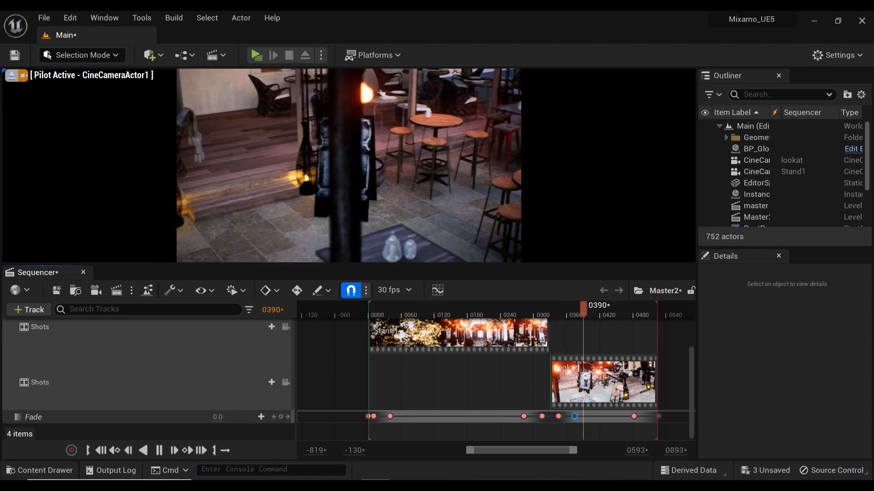
{"action": "left_click_drag", "start_coordinate": [574, 306], "coordinate": [612, 306]}
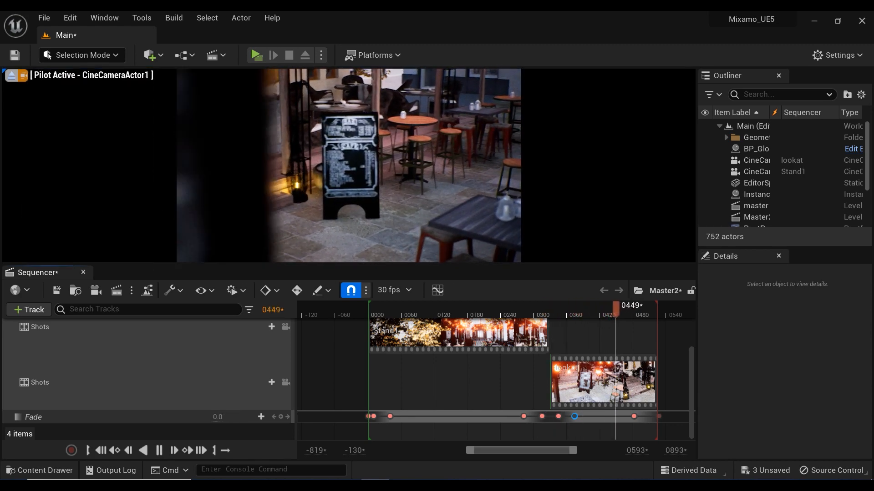